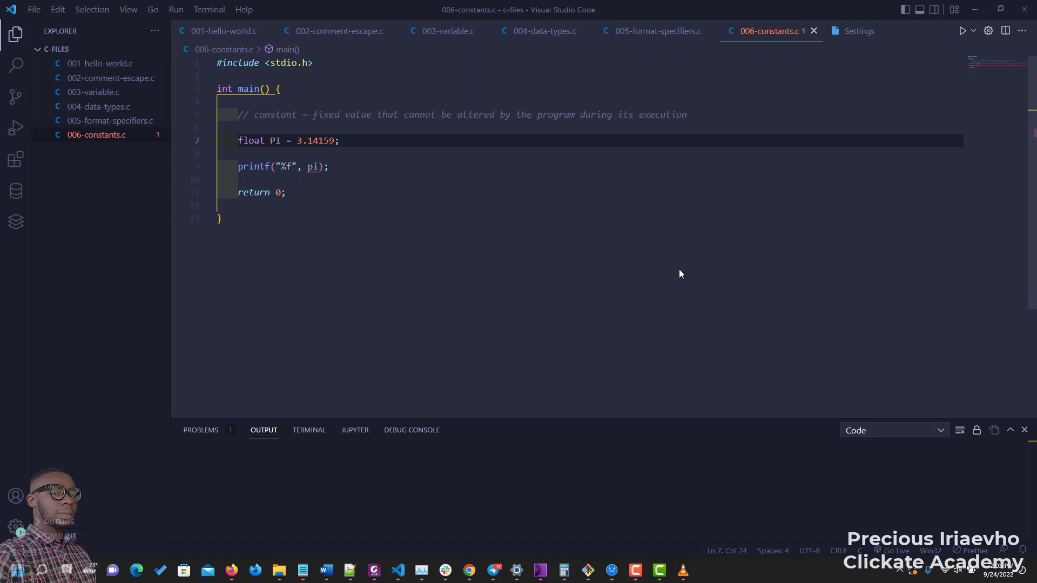
{"action": "mouse_move", "coordinate": [295, 135]}
{"action": "type", "text": "p"}
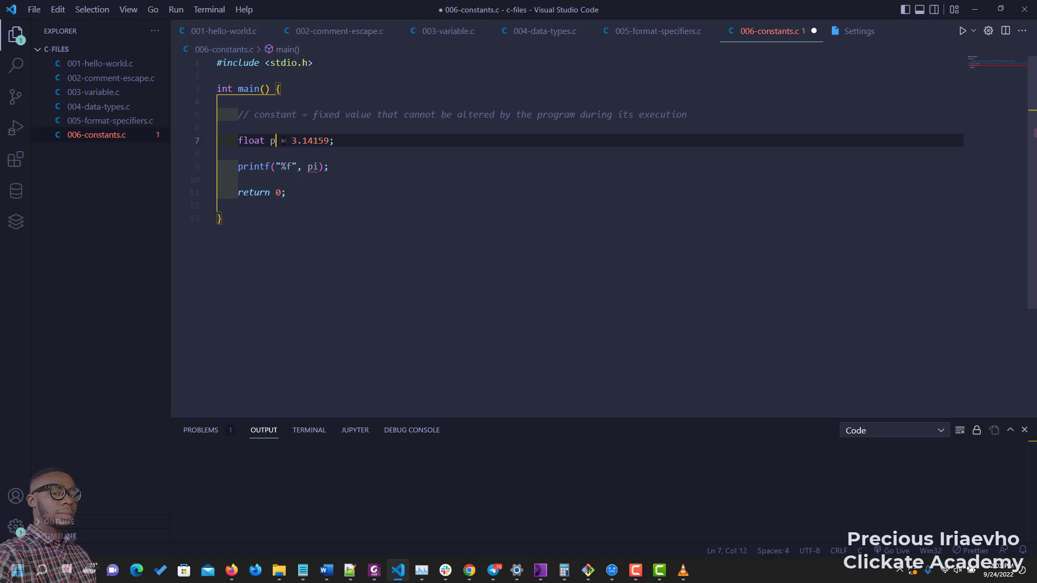
Rename the float variable PI to lowercase pi, save, and add a blank line below.
{"action": "type", "text": "i"}
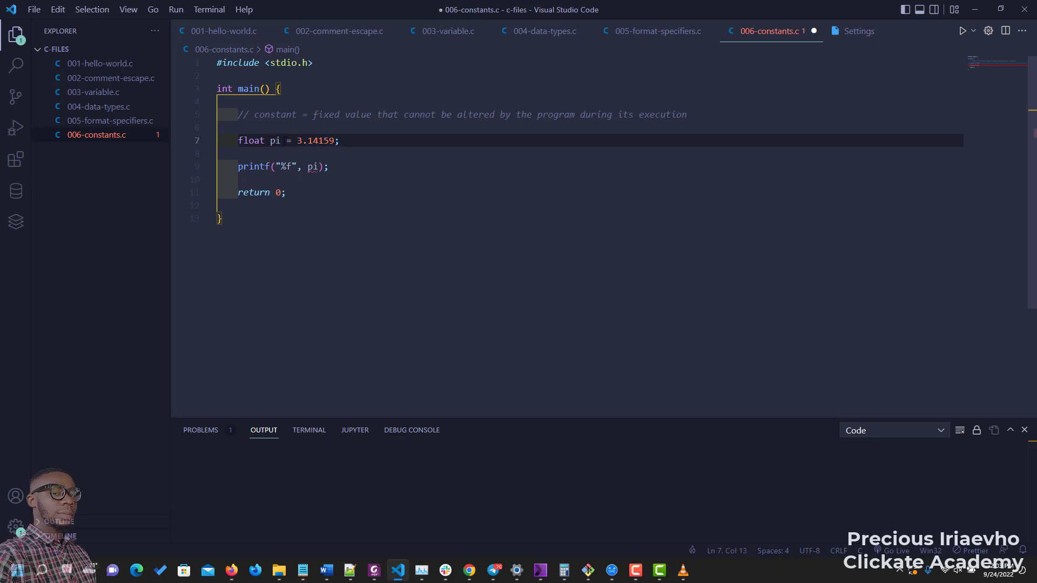
{"action": "key", "text": "ctrl+s"}
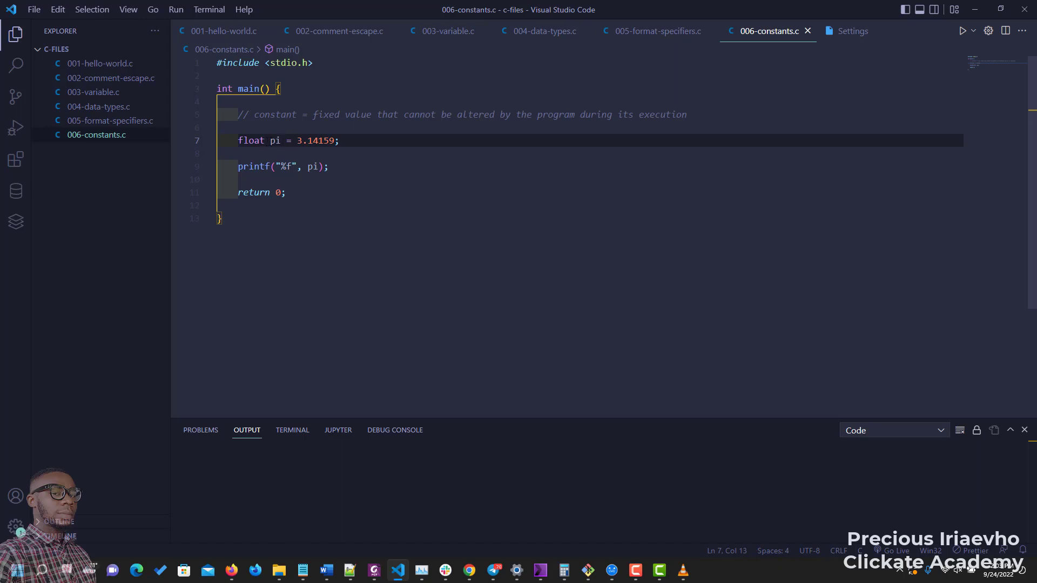
{"action": "mouse_move", "coordinate": [317, 141]}
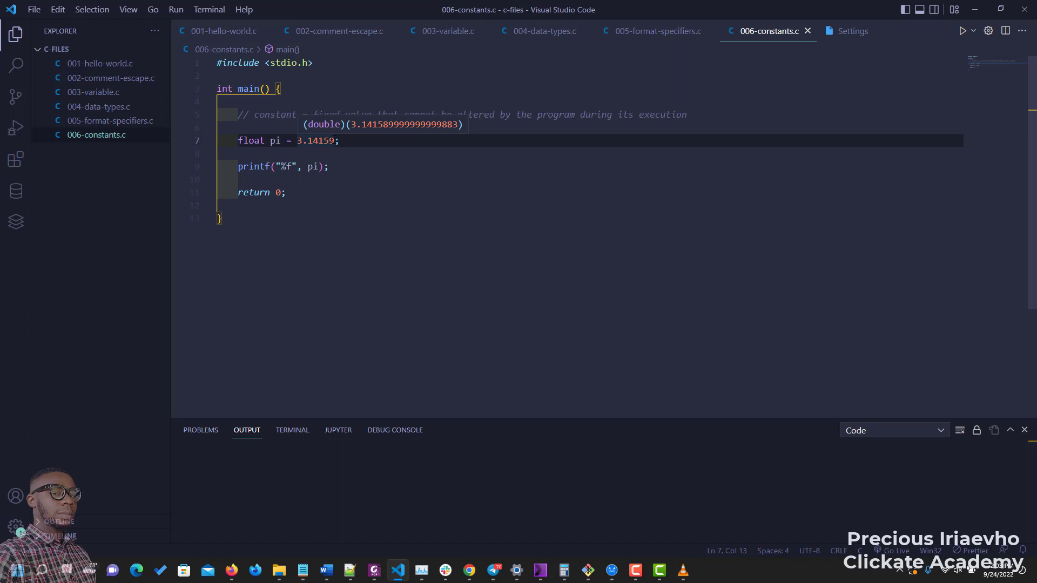
{"action": "key", "text": "Enter"}
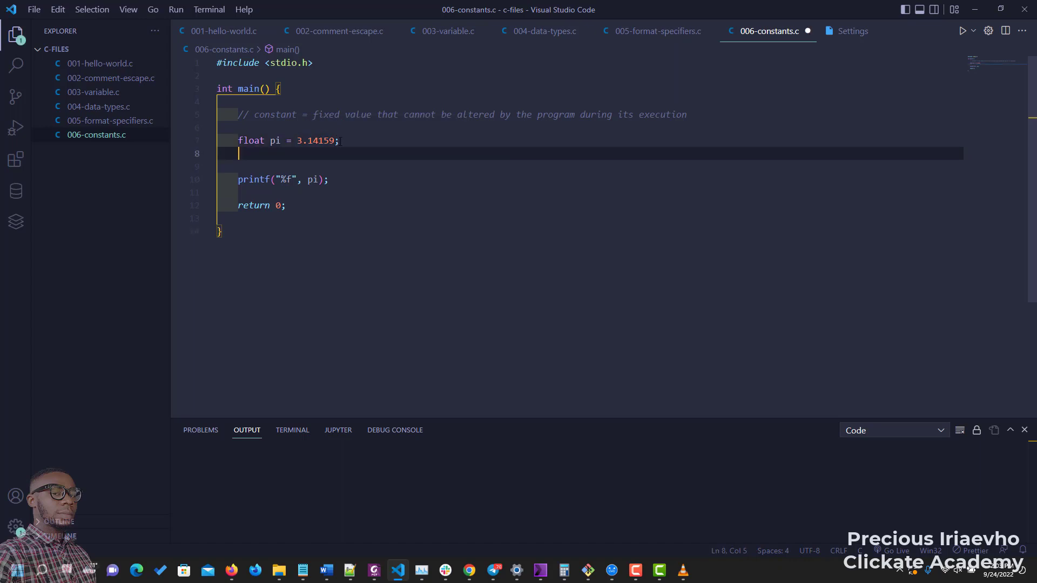
Add the statement pi = 657.98; below the declaration.
{"action": "type", "text": "pi ="}
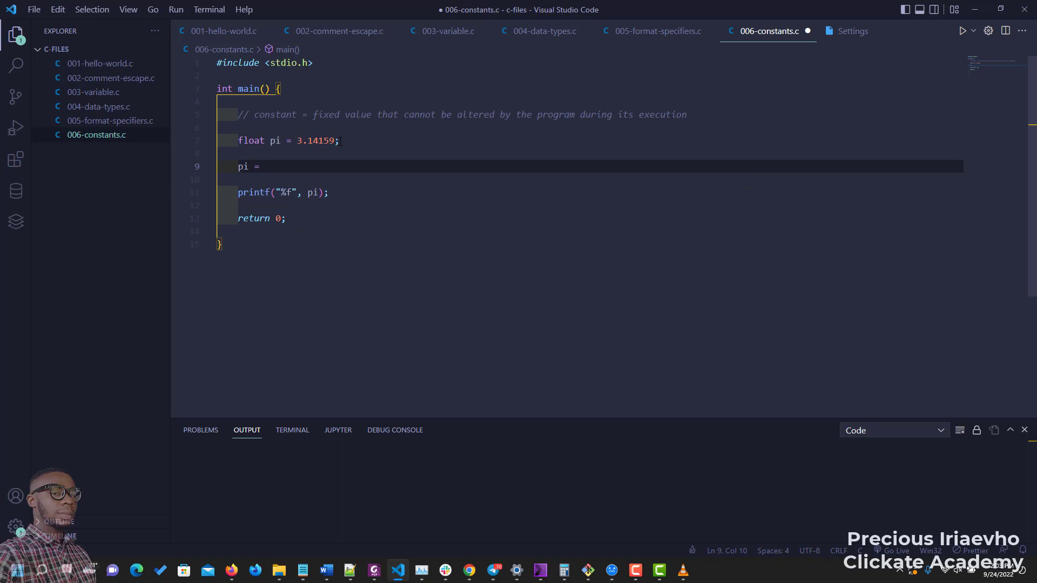
{"action": "type", "text": "657."}
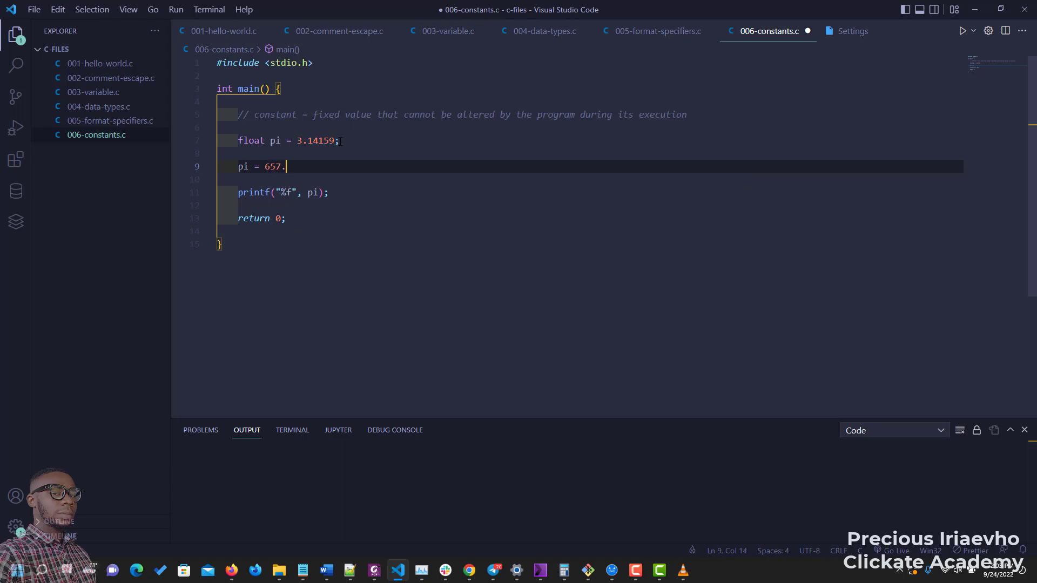
{"action": "type", "text": "98;"}
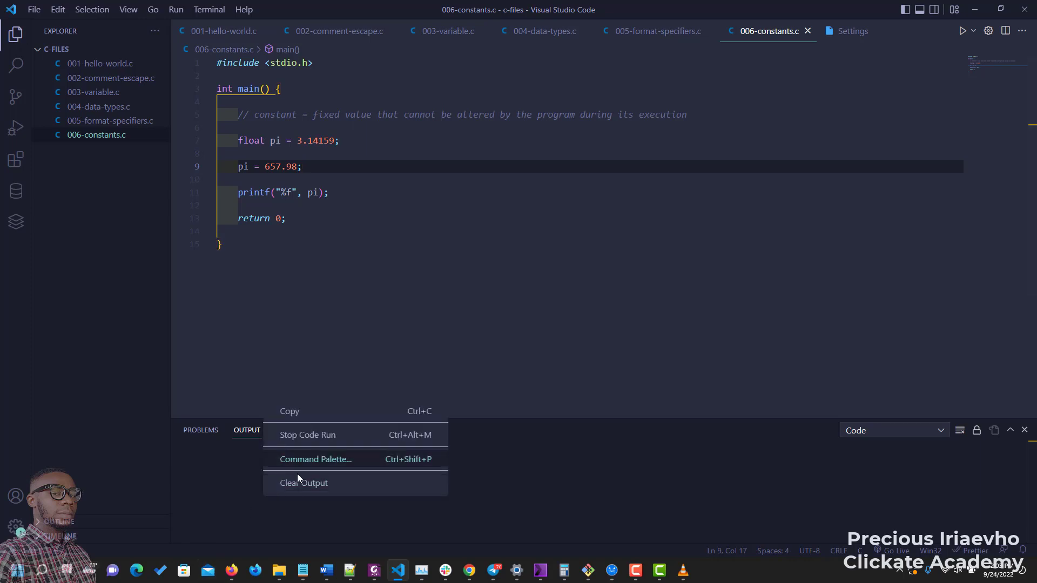
Clear the Output panel and run the program, printing 657.979980.
{"action": "left_click", "coordinate": [303, 482]}
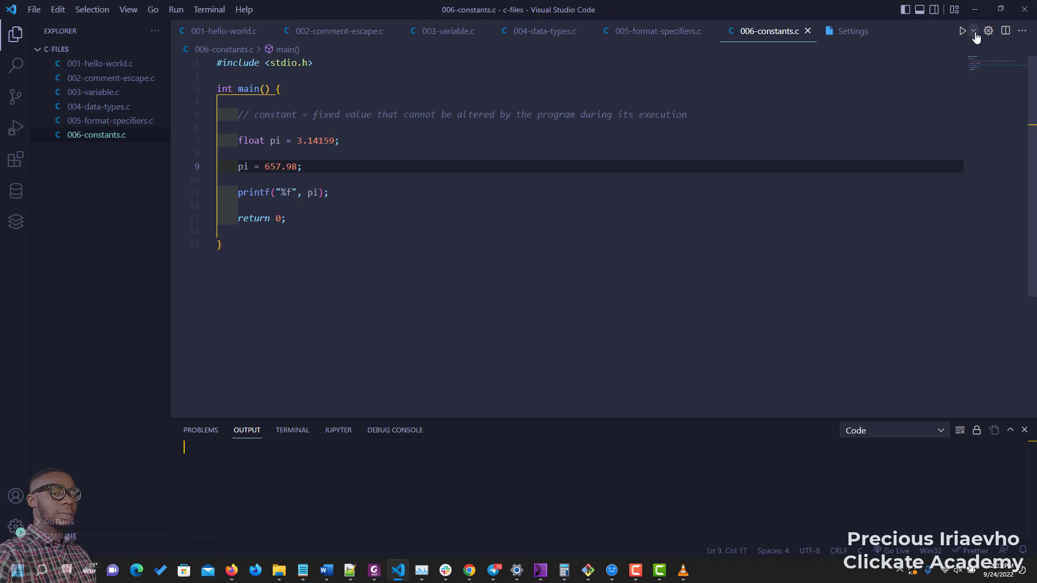
{"action": "left_click", "coordinate": [963, 31]}
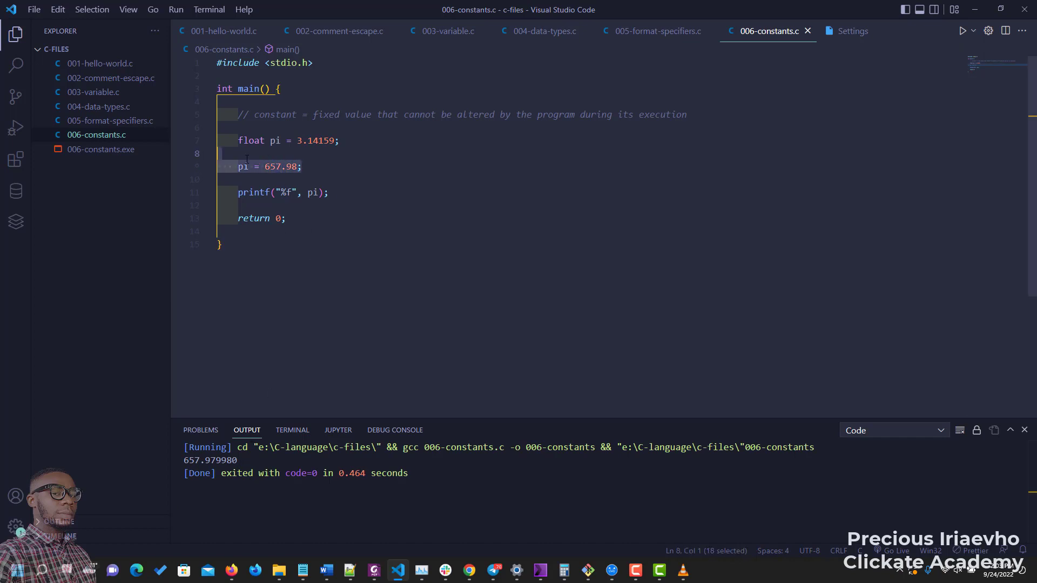
{"action": "left_click", "coordinate": [301, 140]}
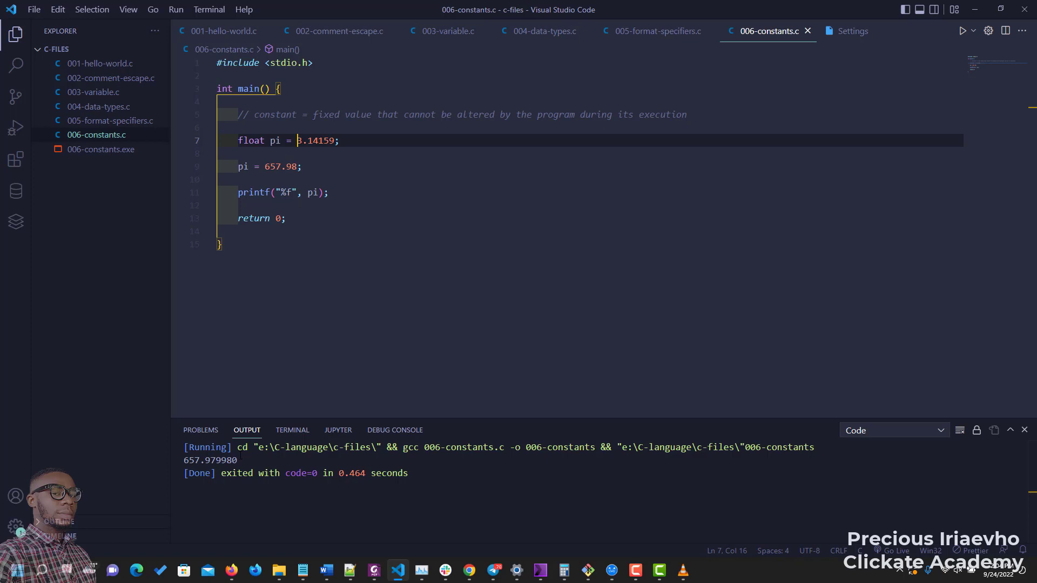
Comment out the reassignment, declare const float PI, and save.
{"action": "left_click", "coordinate": [303, 166]}
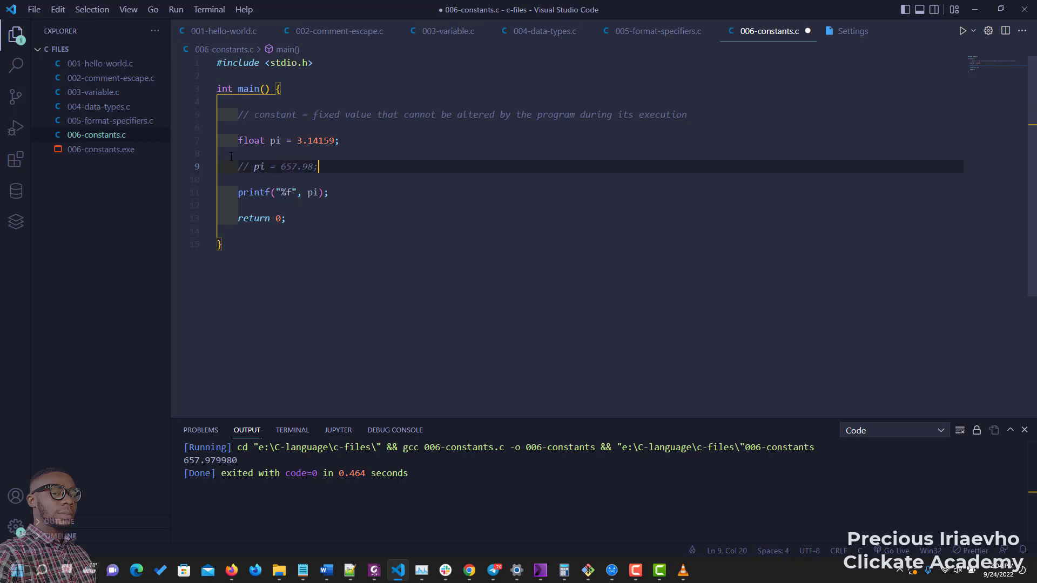
{"action": "left_click", "coordinate": [239, 140]}
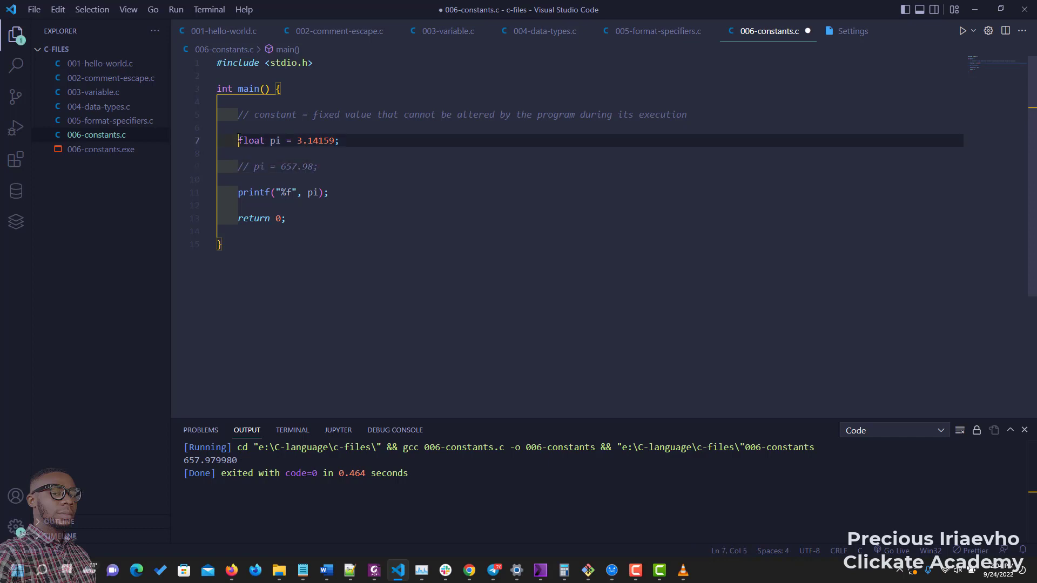
{"action": "type", "text": "const"}
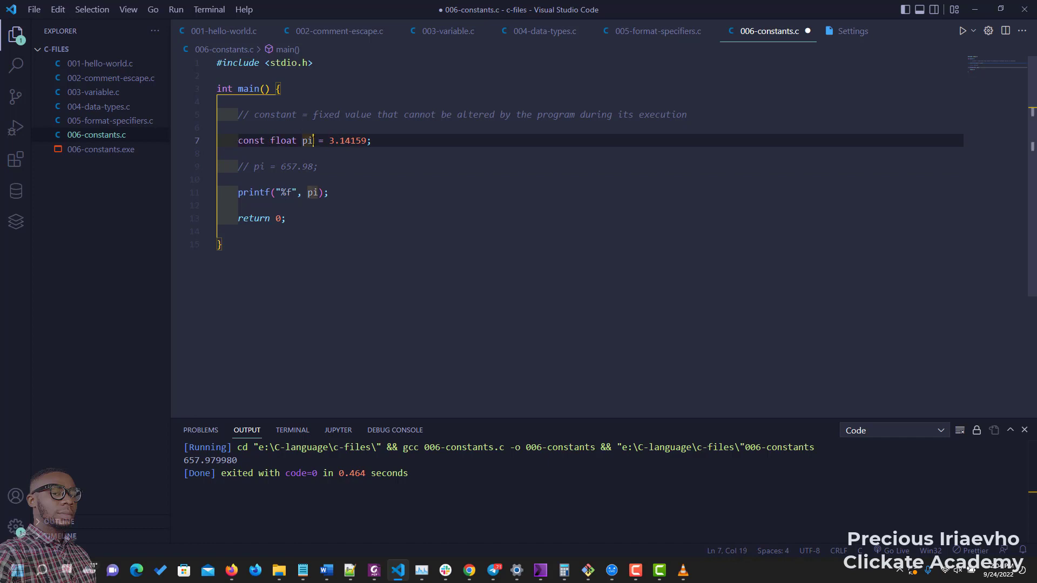
{"action": "type", "text": "PI"}
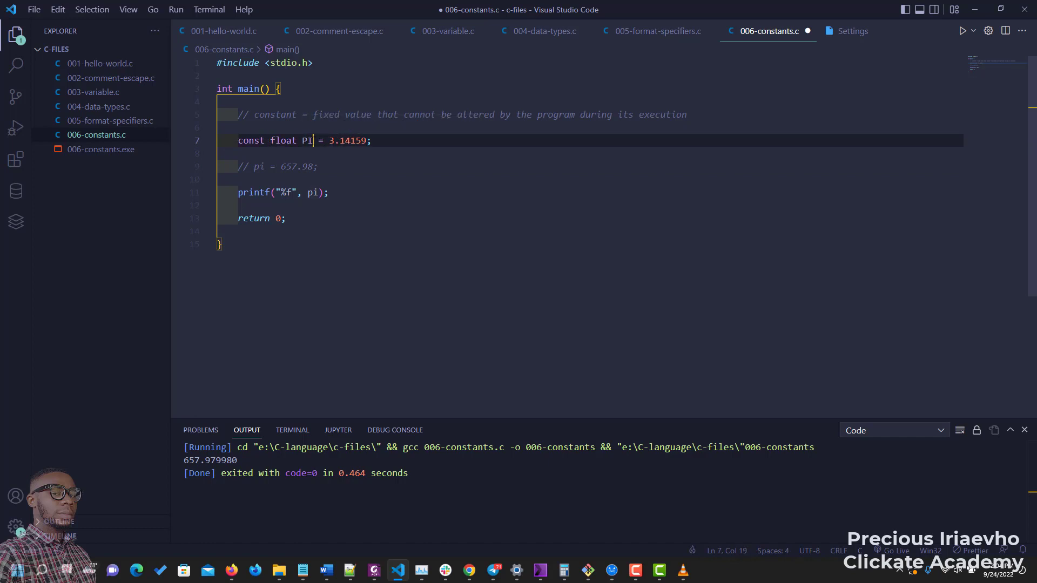
{"action": "key", "text": "ctrl+s"}
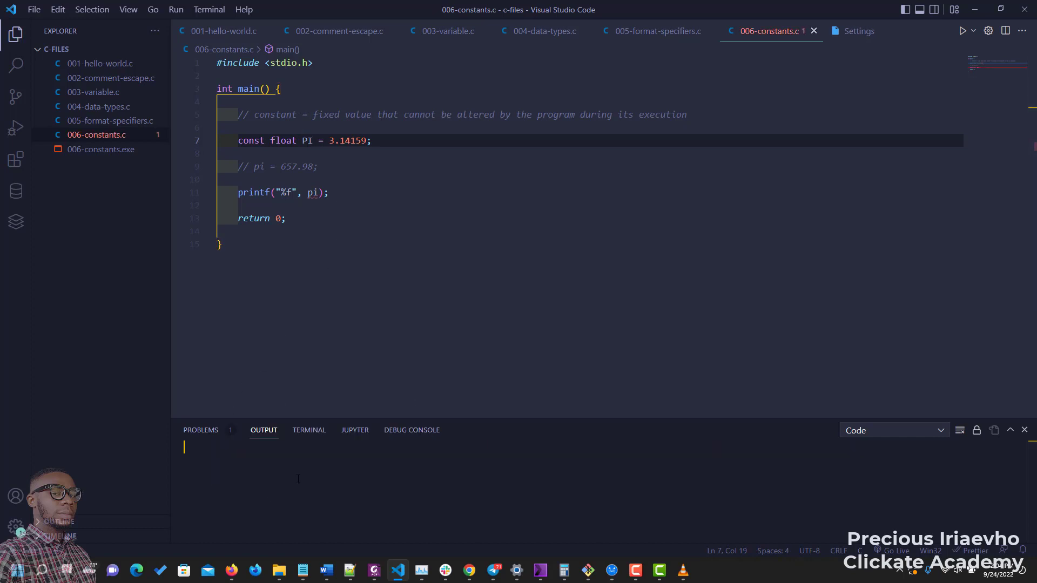
Print PI instead of pi in printf and run, getting 3.141590.
{"action": "left_click", "coordinate": [963, 30]}
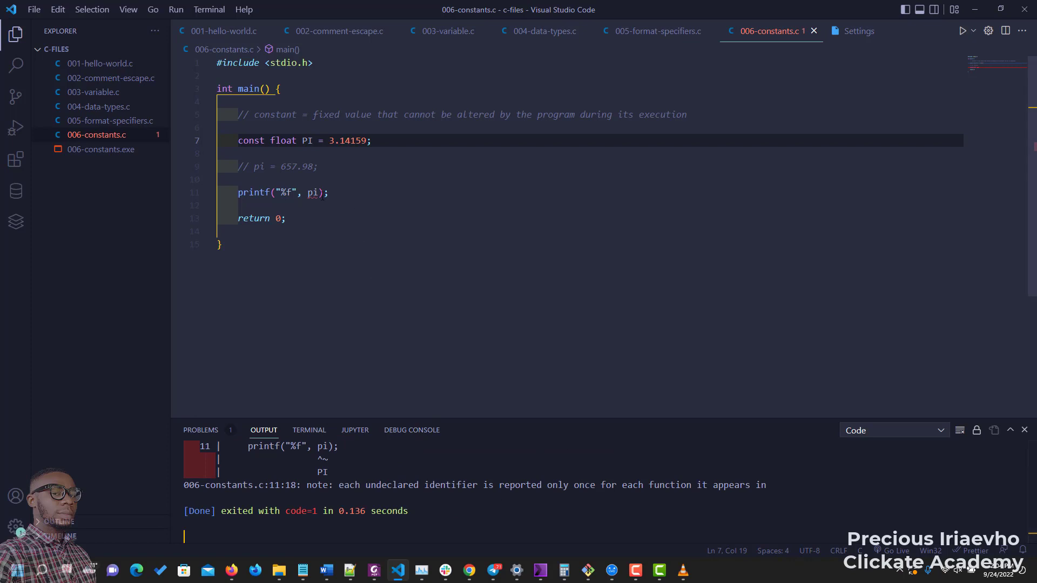
{"action": "type", "text": "PI"}
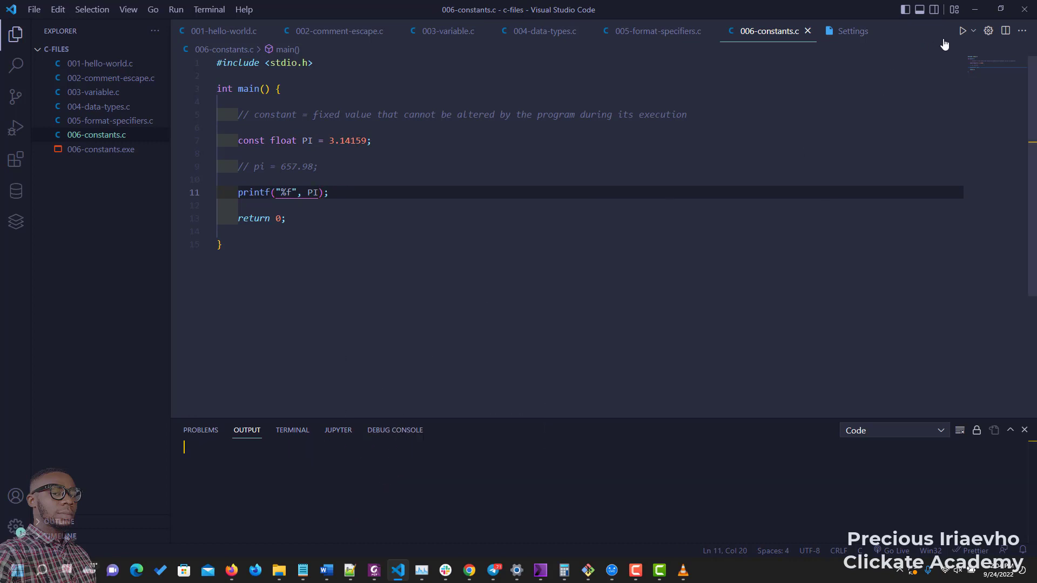
{"action": "left_click", "coordinate": [945, 30]}
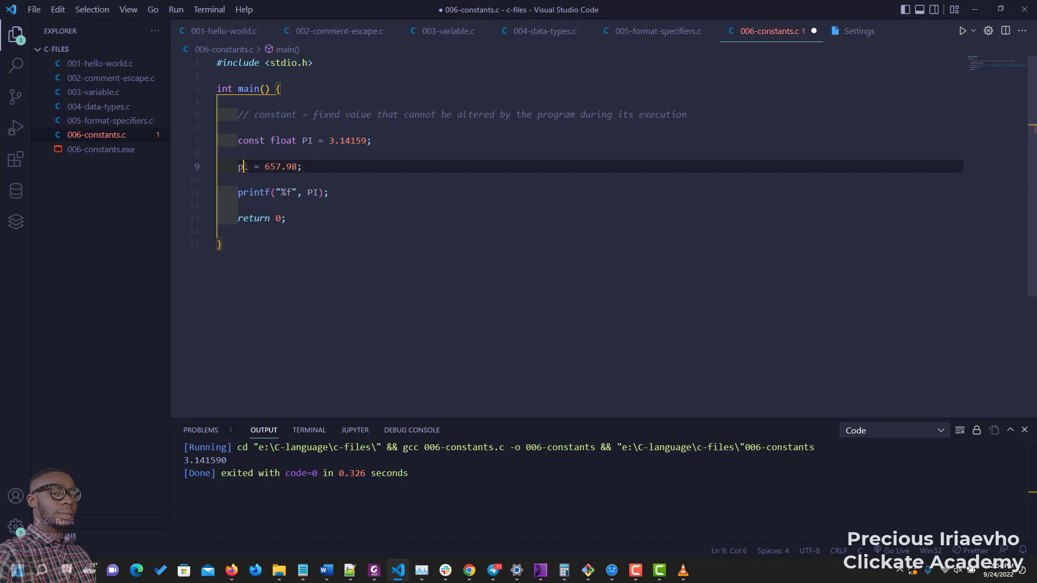
Reassign PI = 657.98 and run, hitting the read-only variable 'PI' error.
{"action": "type", "text": "P"}
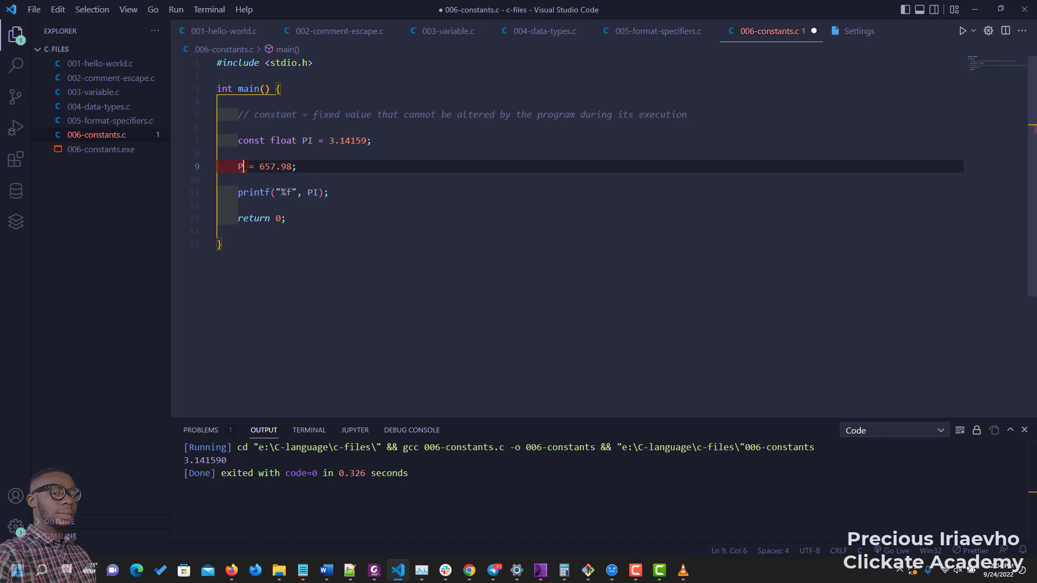
{"action": "type", "text": "I"}
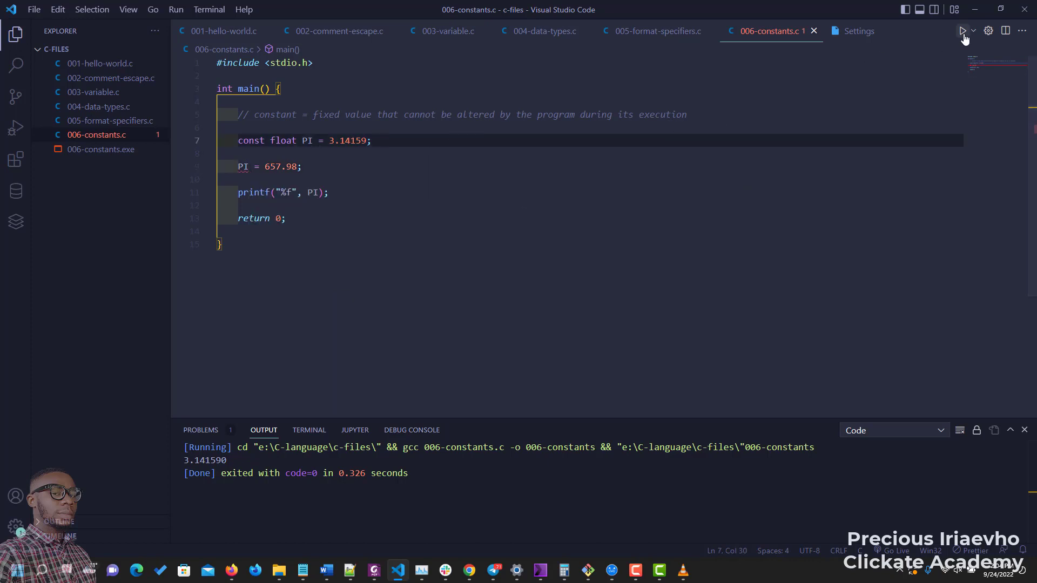
{"action": "left_click", "coordinate": [964, 30]}
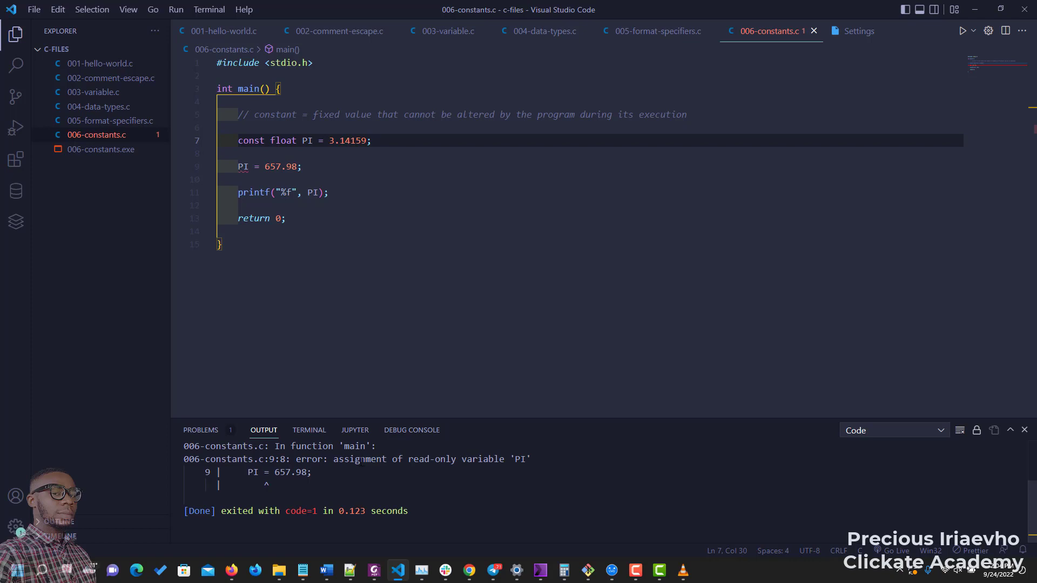
{"action": "left_click", "coordinate": [265, 141]}
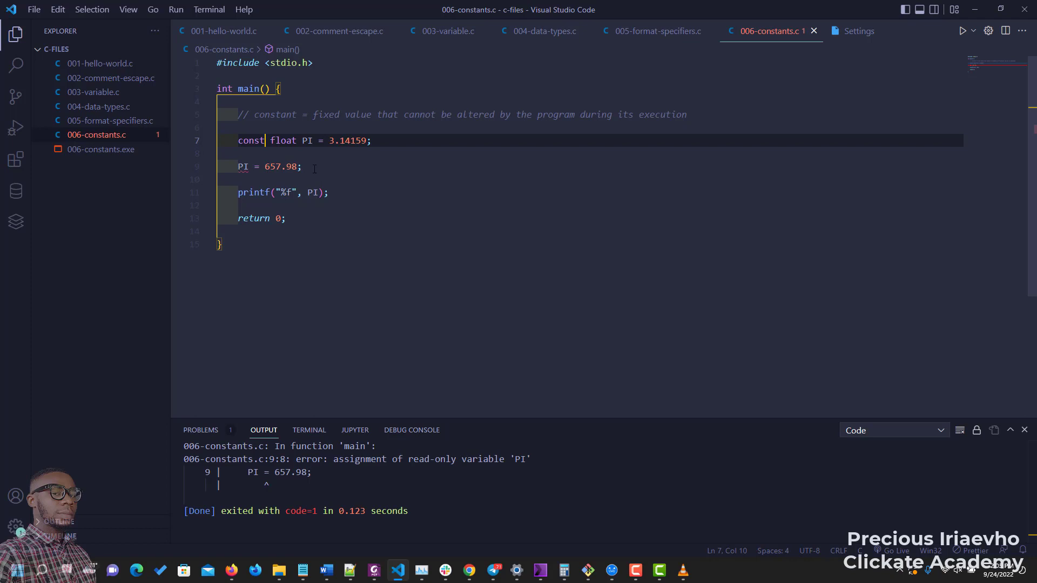
{"action": "left_click", "coordinate": [301, 166]}
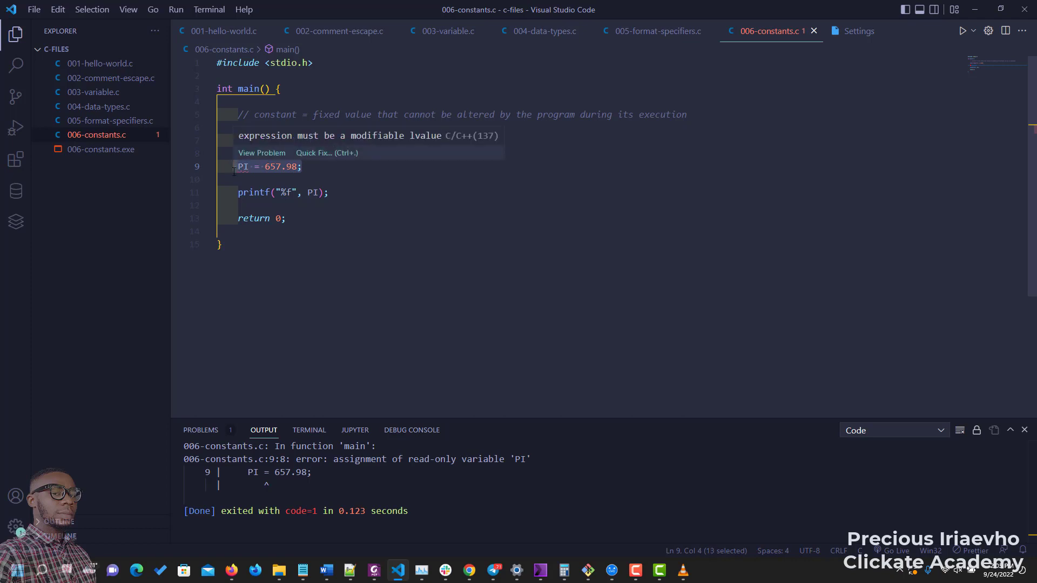
{"action": "type", "text": "const float PI = 3.14159;"}
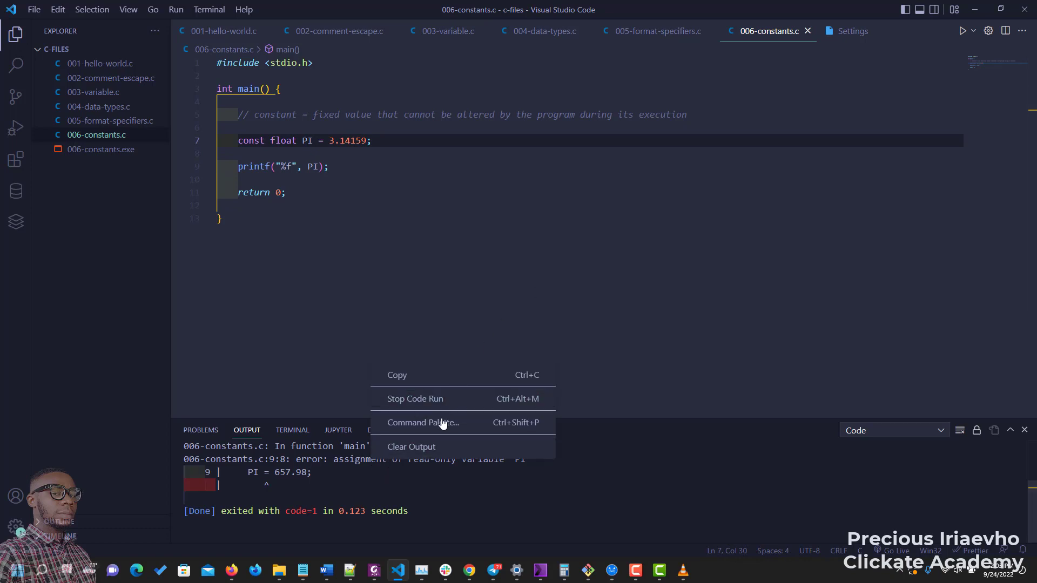
Clear the error output and rerun, printing 3.141590 with exit code 0.
{"action": "left_click", "coordinate": [411, 447]}
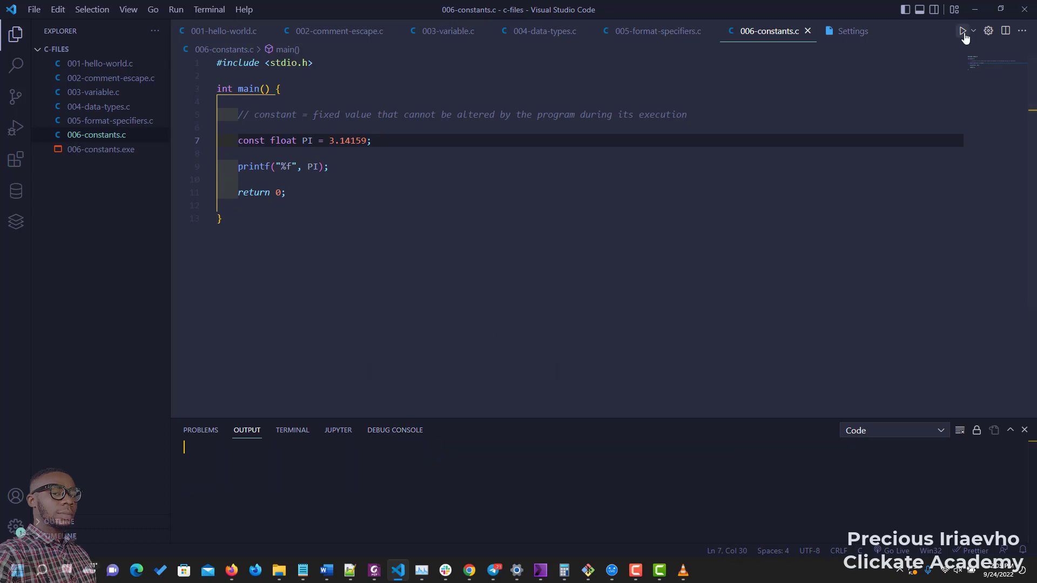
{"action": "left_click", "coordinate": [964, 30]}
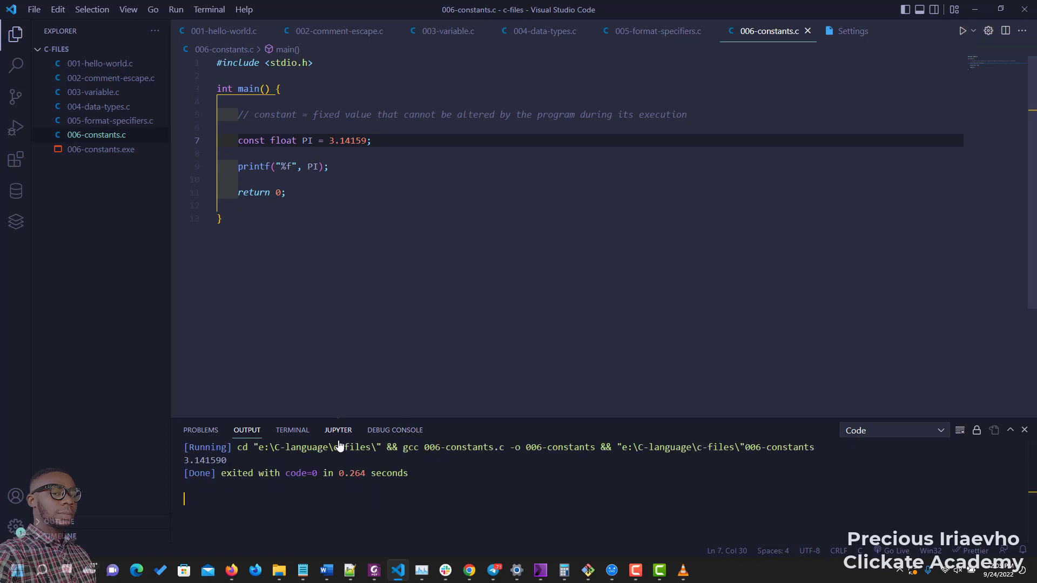